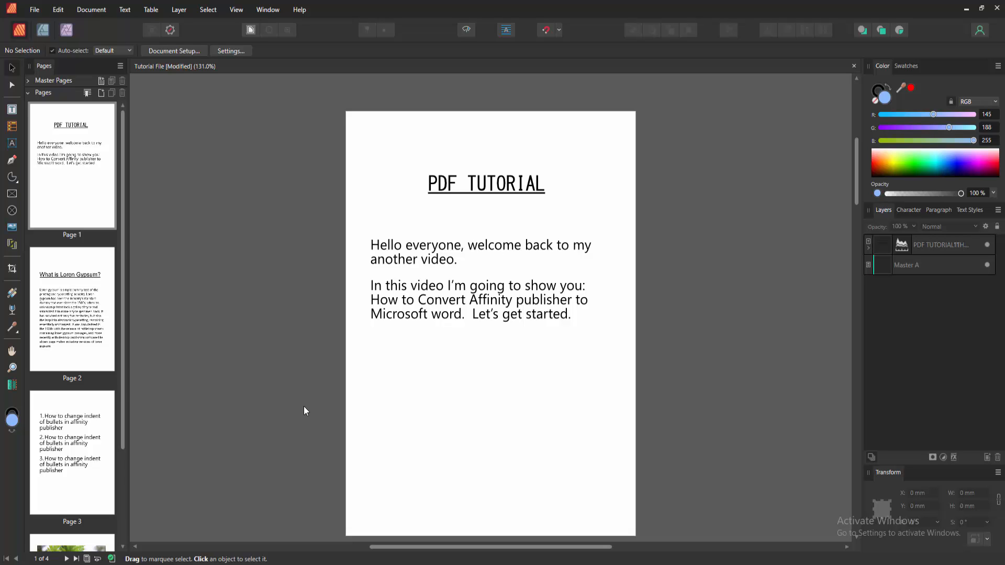
mouse_move(57, 320)
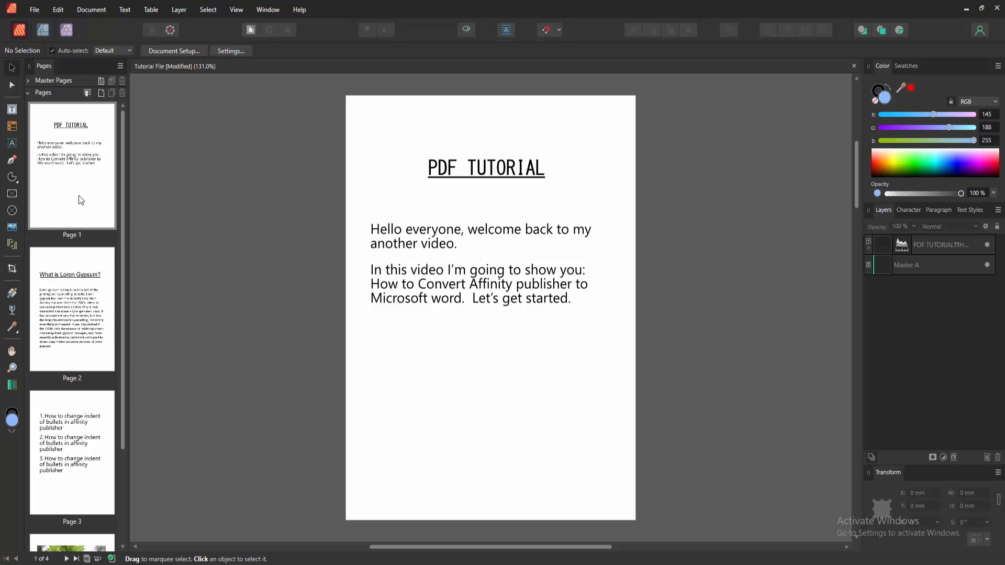
mouse_move(34, 9)
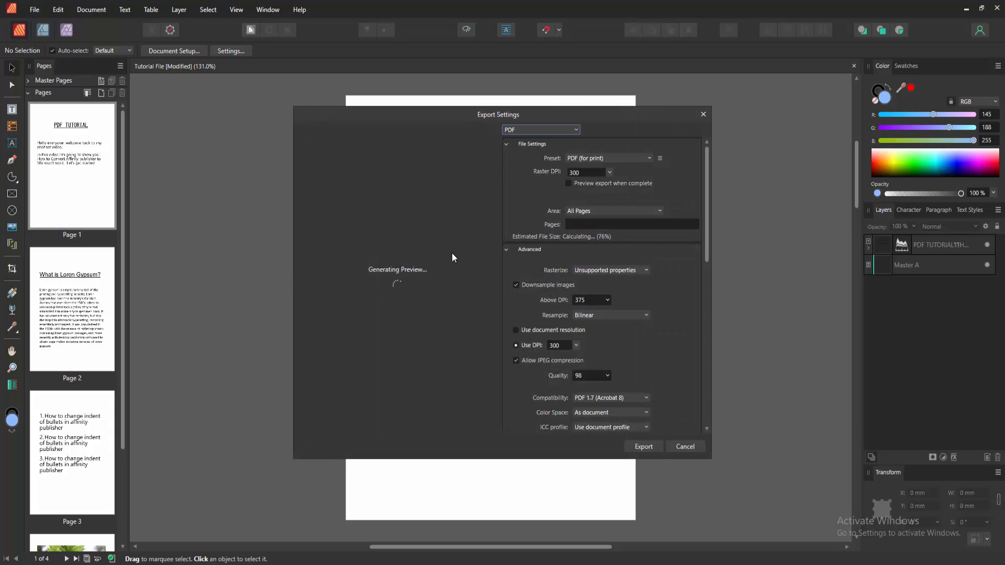
Export the document in PDF format using the print settings for all pages
click(540, 129)
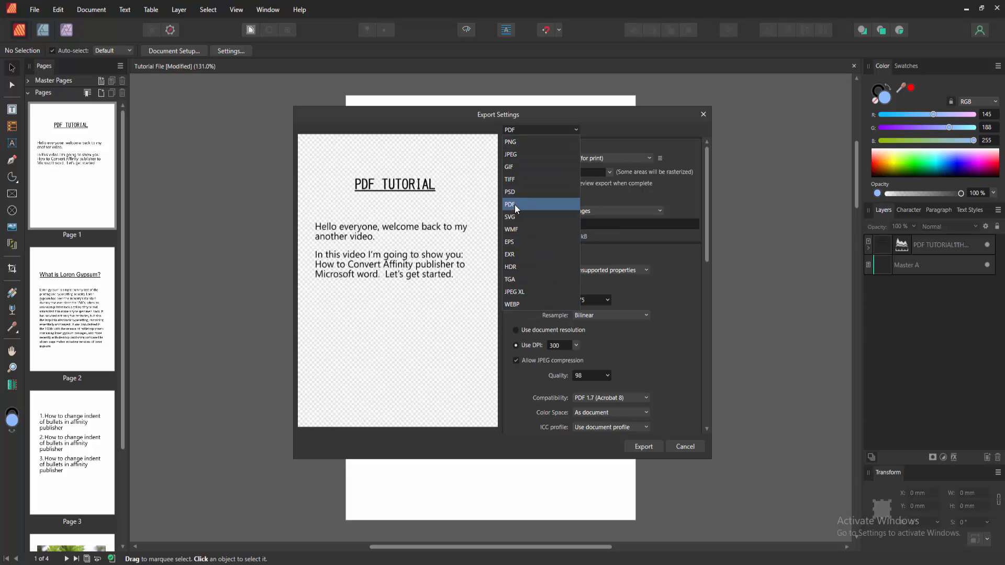
click(509, 204)
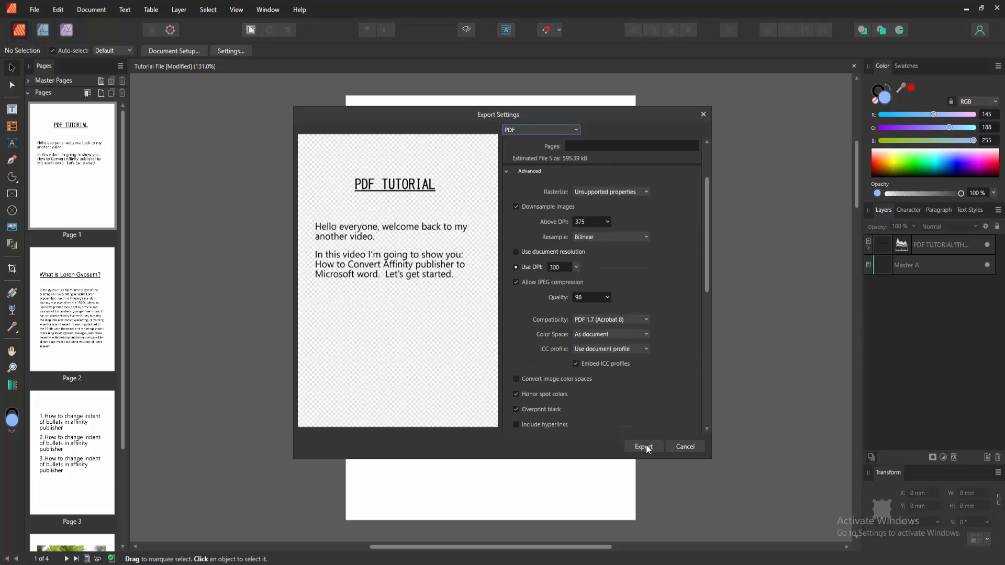
click(642, 446)
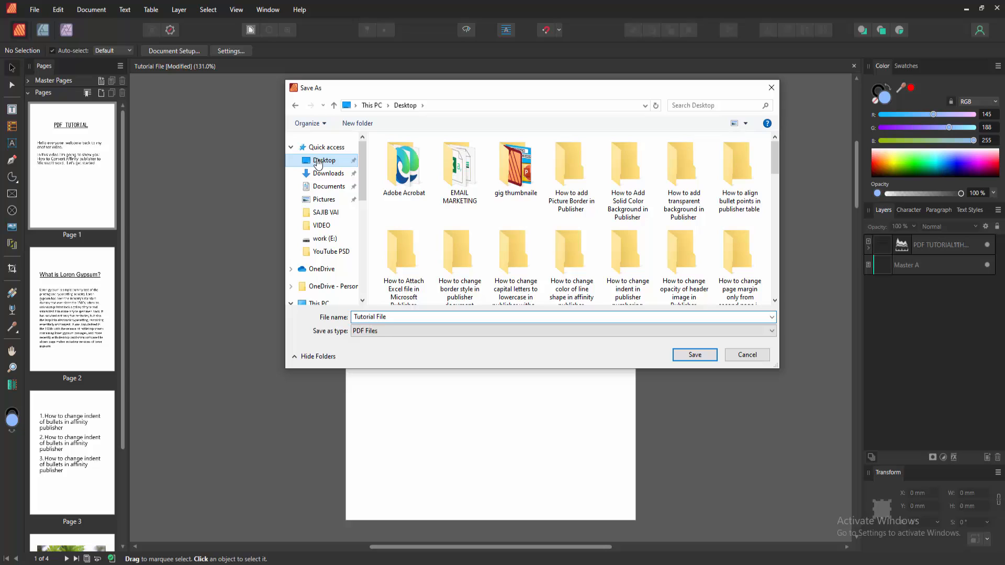
Save the PDF export named Tutorial File onto the Desktop
click(405, 316)
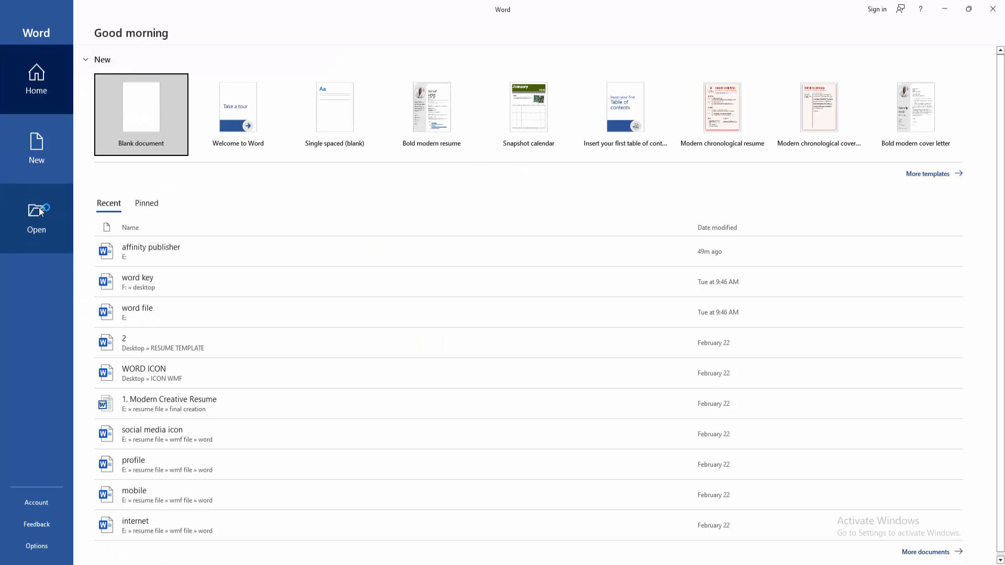
Open the Tutorial File 5 PDF from the Desktop in Word
click(37, 218)
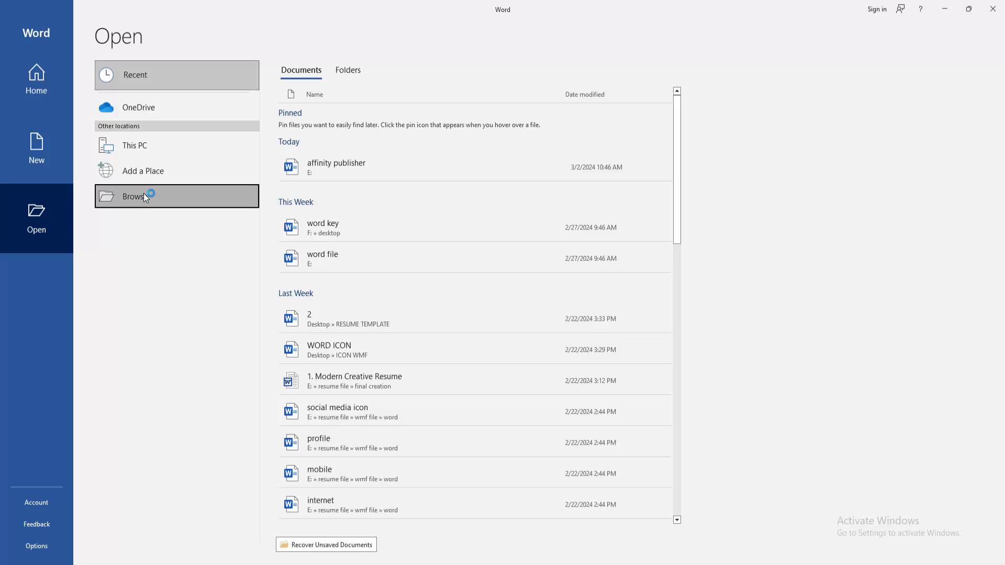
click(134, 196)
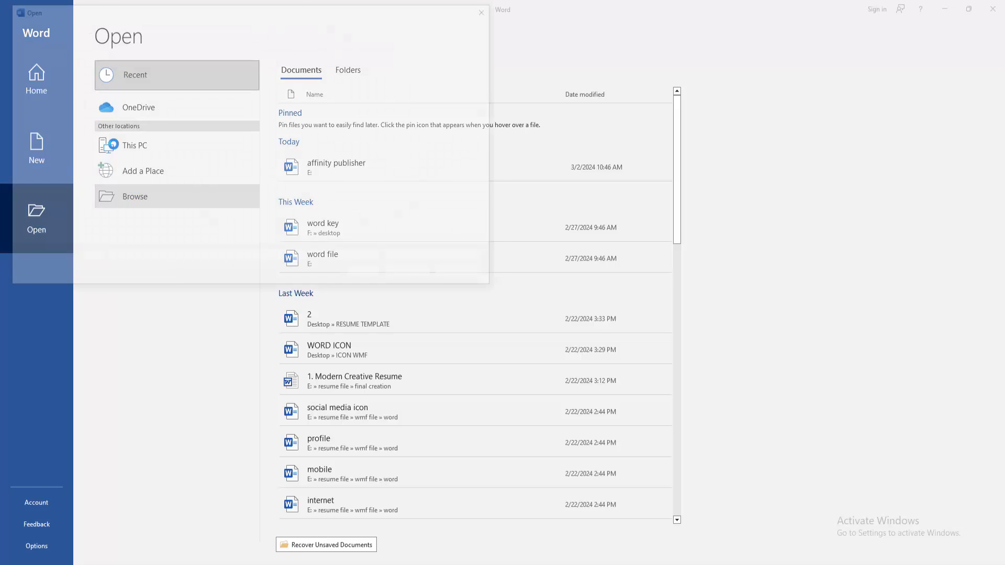
click(135, 196)
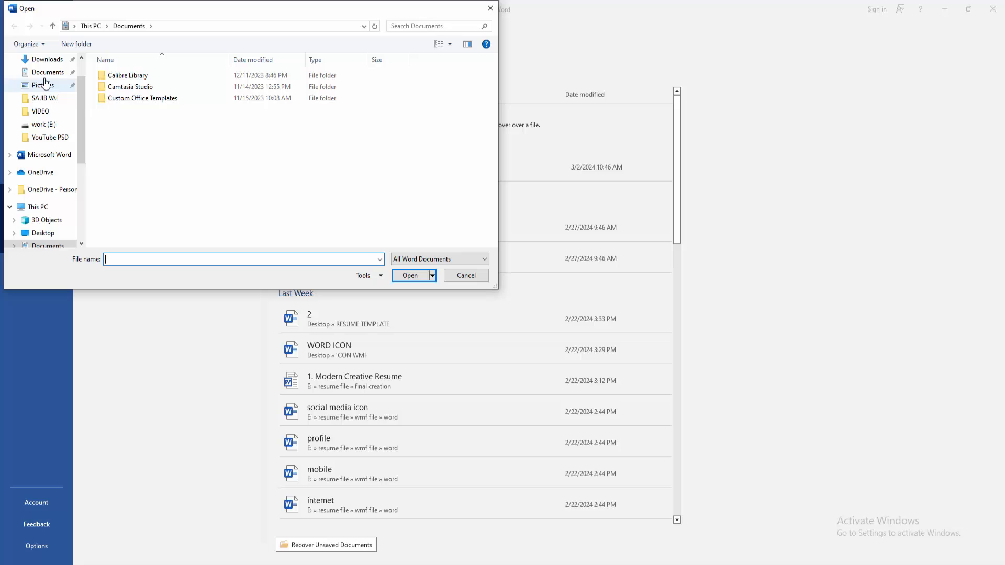
click(43, 80)
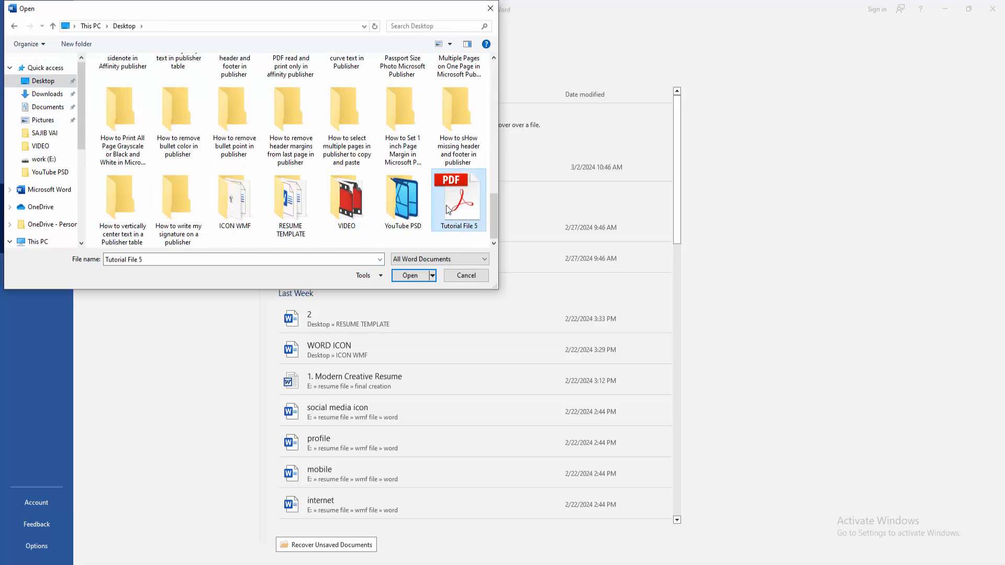
click(410, 275)
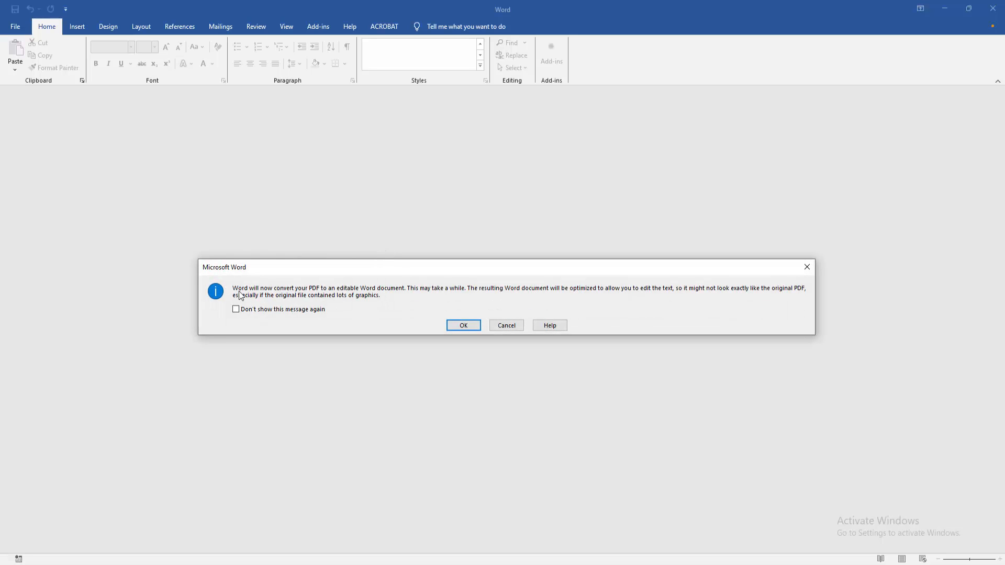
Accept Word's conversion of Tutorial File 5 into an editable document
click(463, 325)
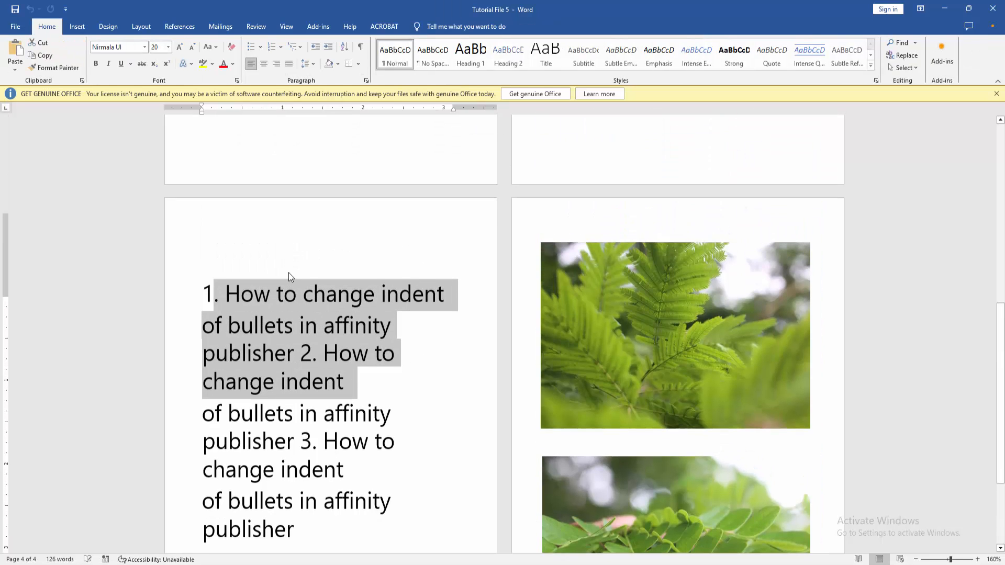
Color the opening list text red and show wrap-text options for the top fern photo
click(225, 63)
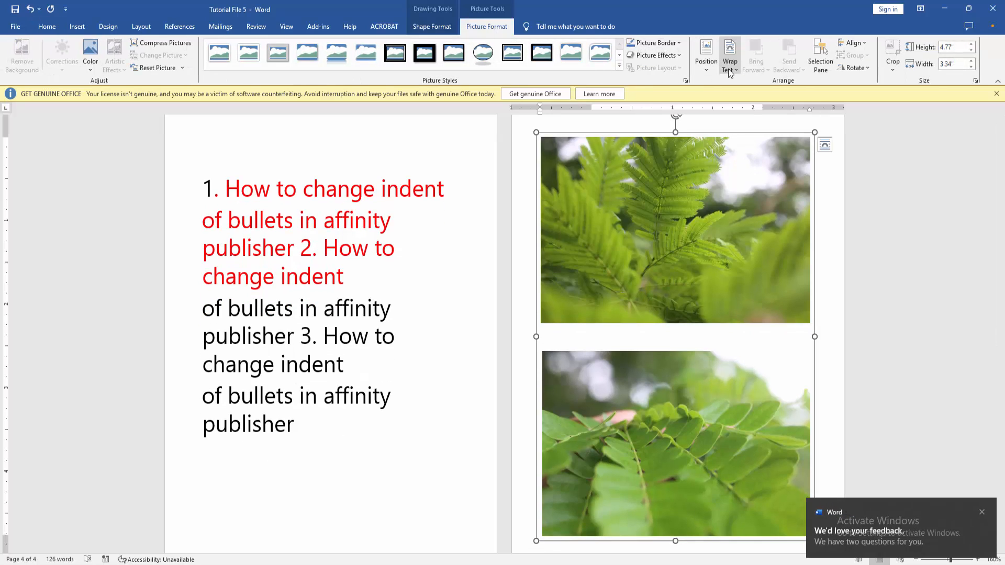
right_click(733, 189)
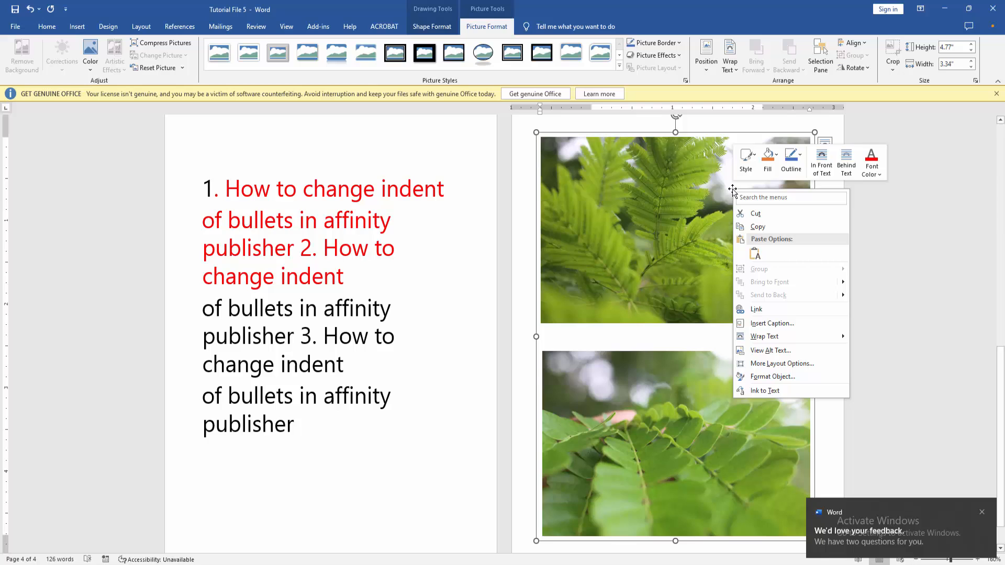
mouse_move(601, 289)
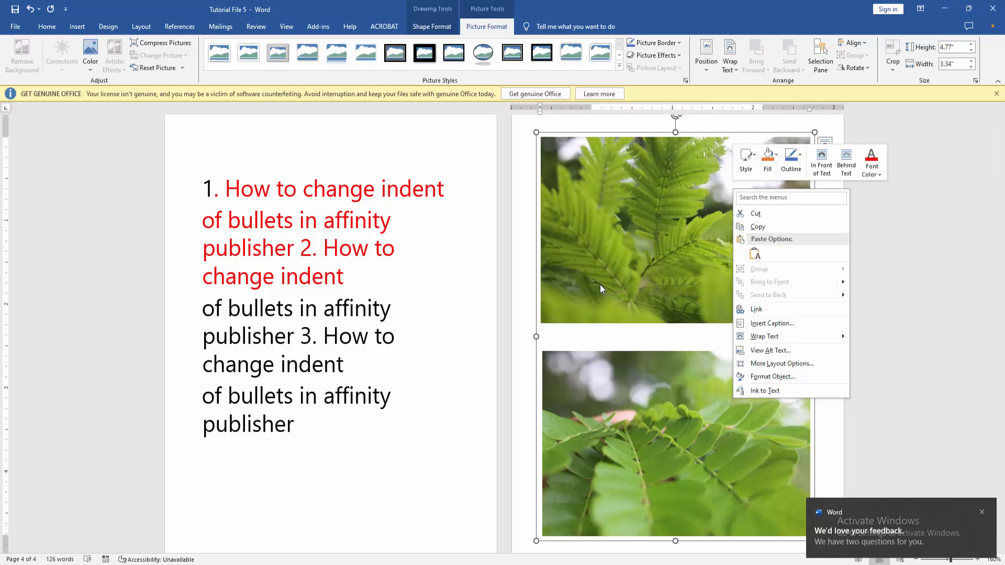
click(729, 52)
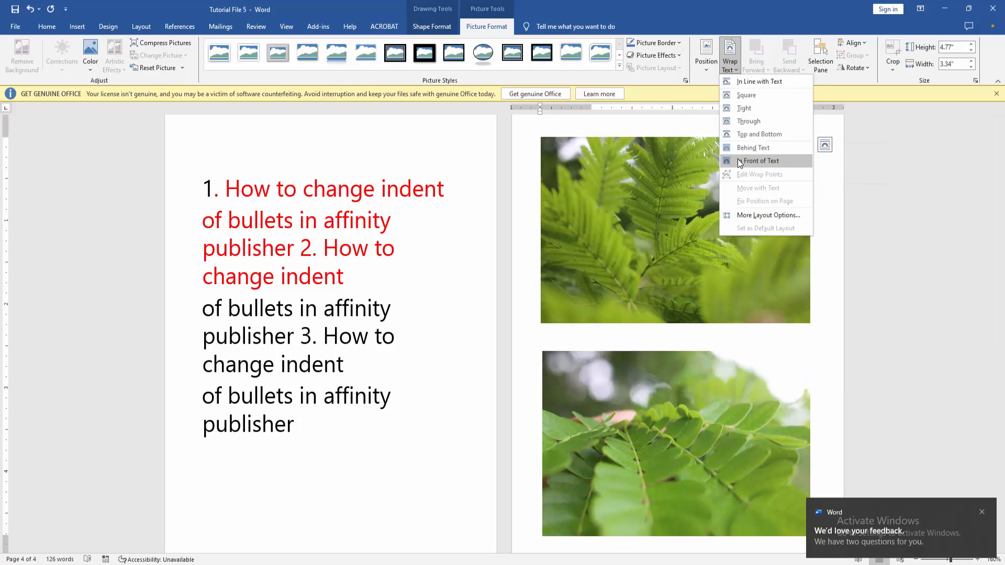